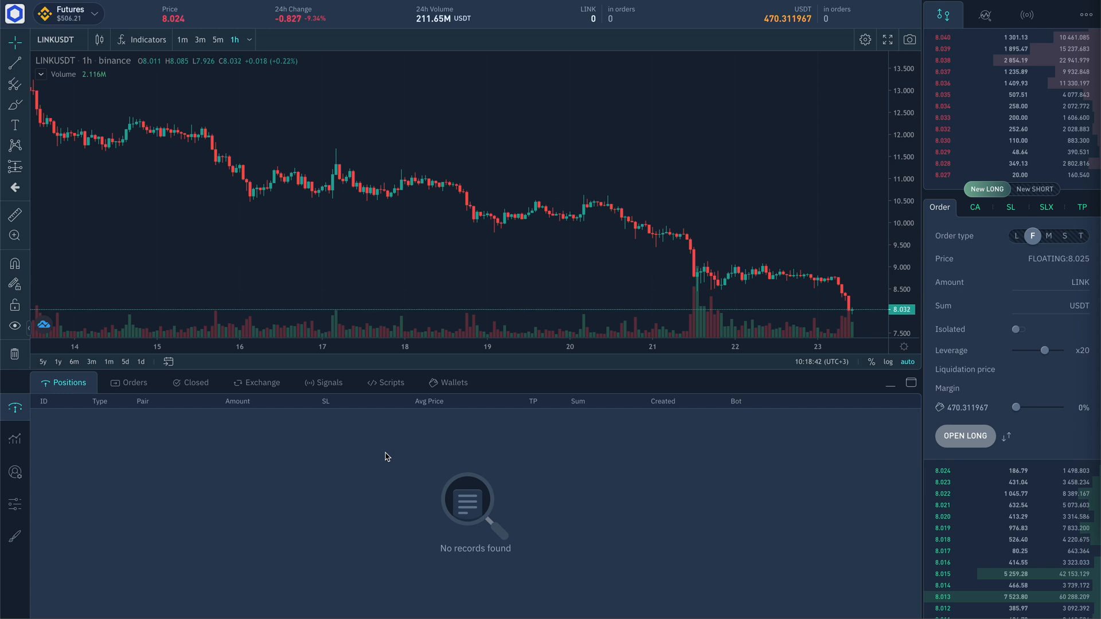
mouse_move(70, 485)
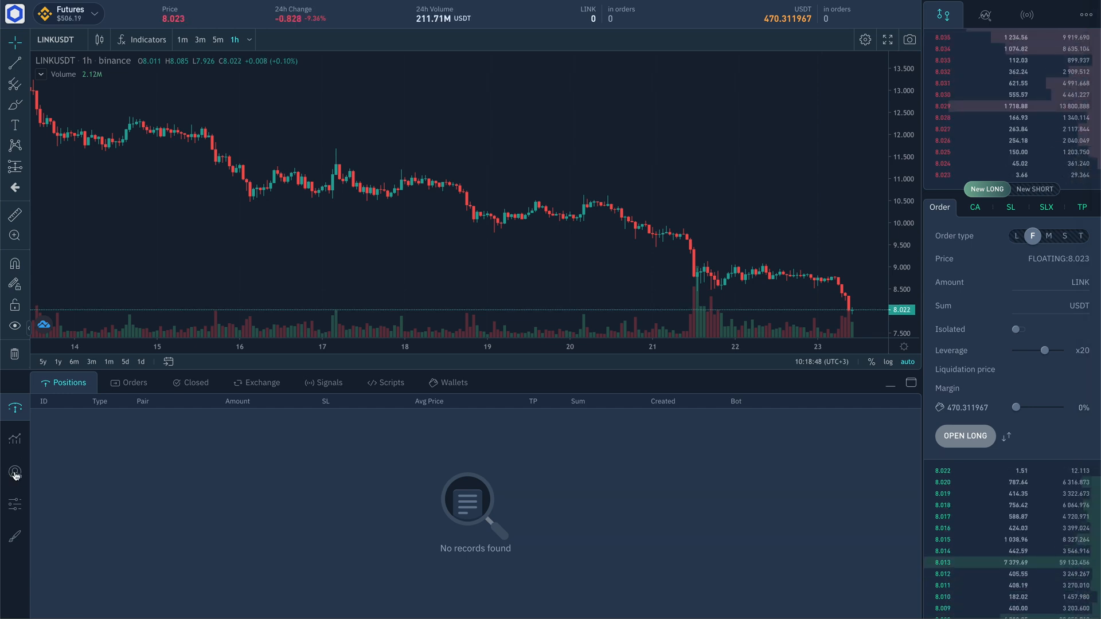
mouse_move(14, 472)
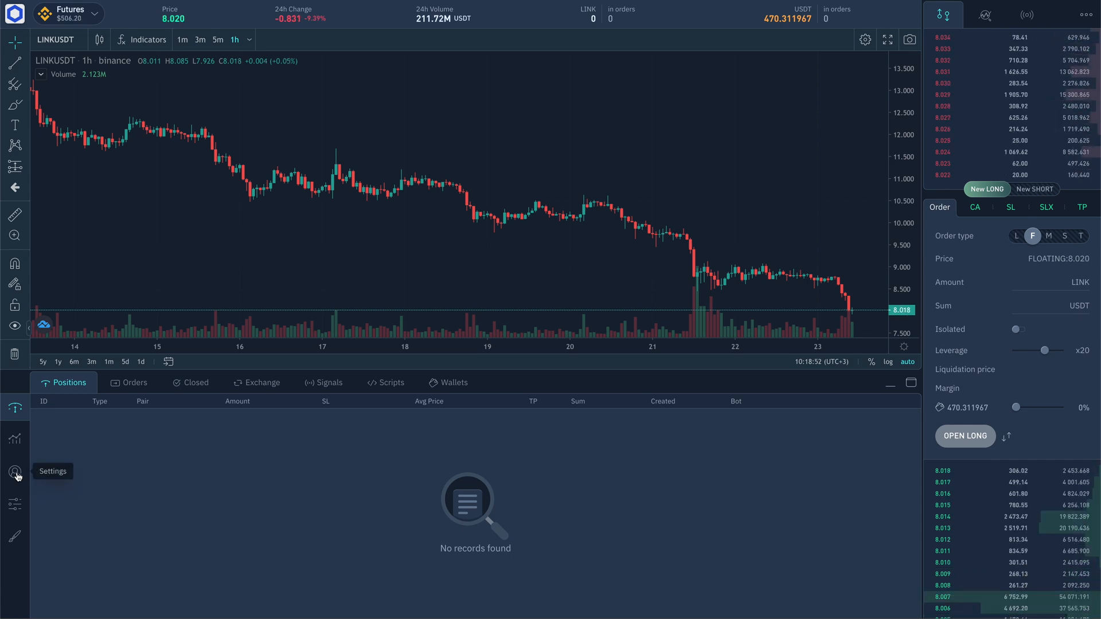
- Open the Bots settings listing averaging, floating order, stop-loss, trailing and take-profit modules
left_click(15, 471)
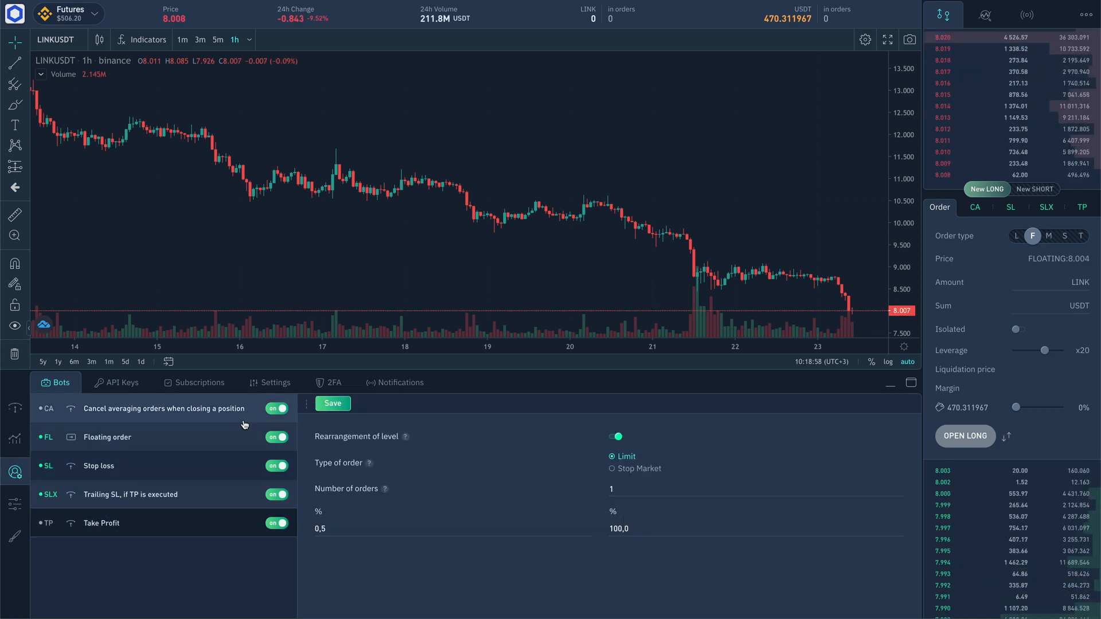
- Save the take-profit module, preview the TP tab, and return to the Order tab
left_click(751, 488)
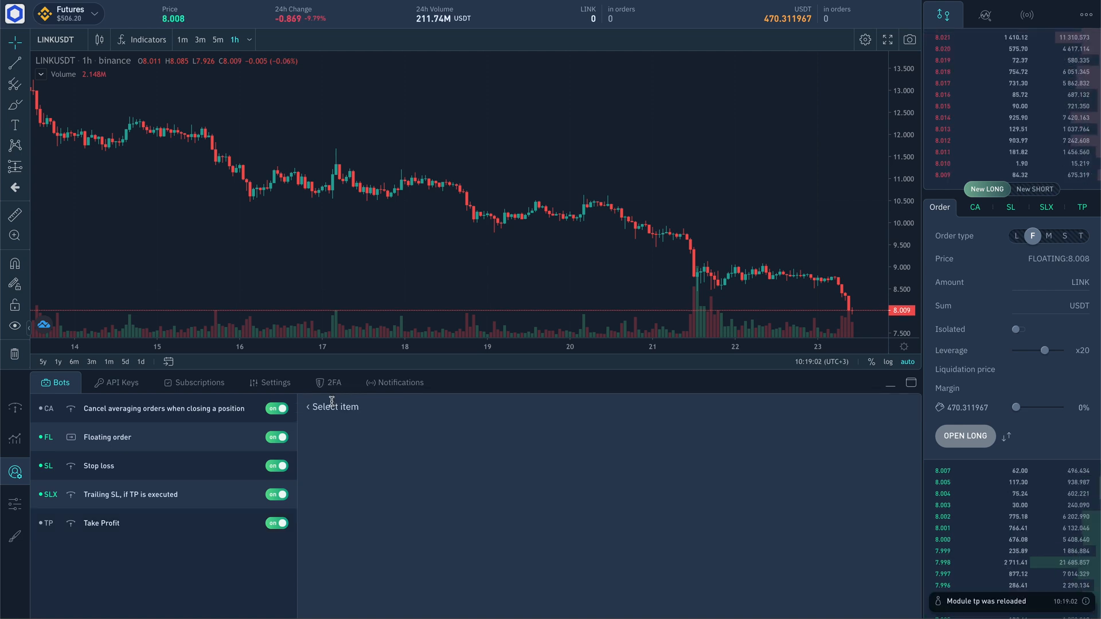
mouse_move(398, 387)
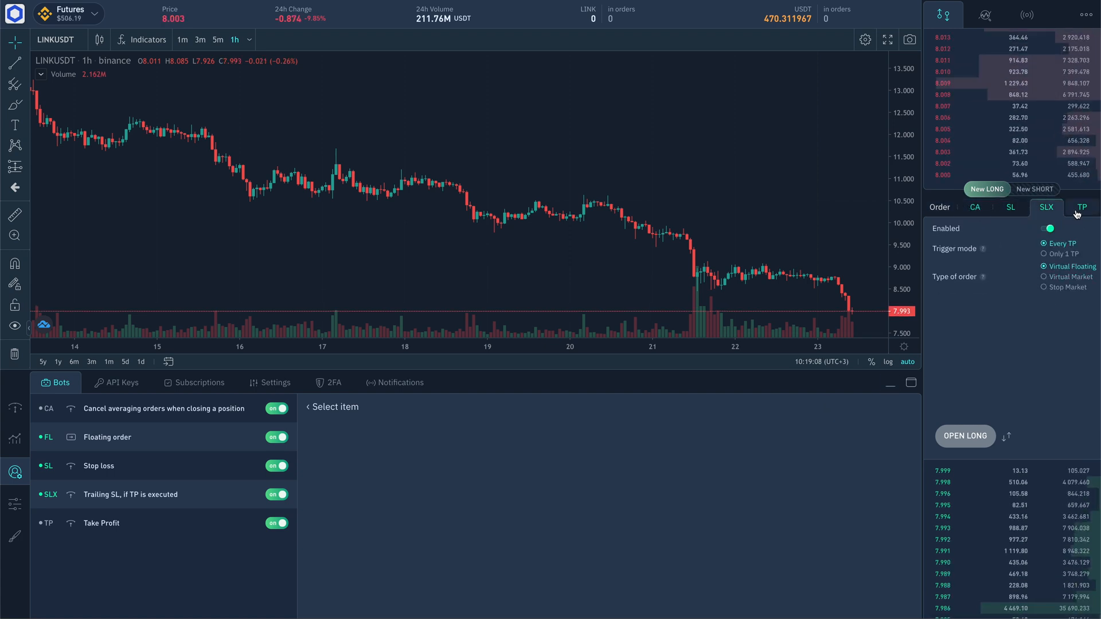
left_click(1082, 207)
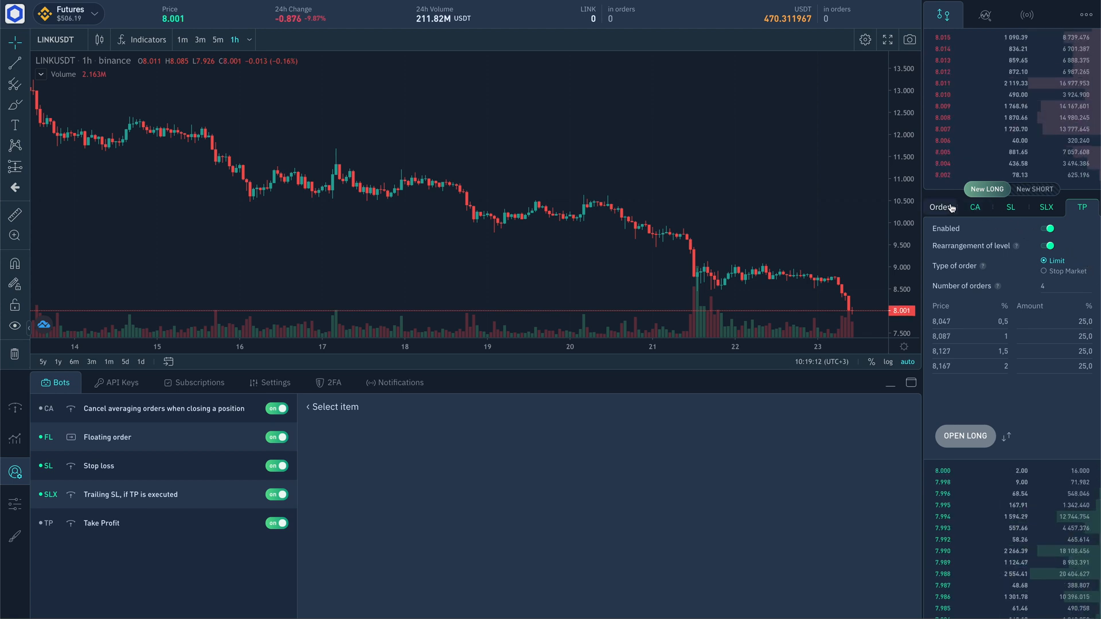
left_click(939, 206)
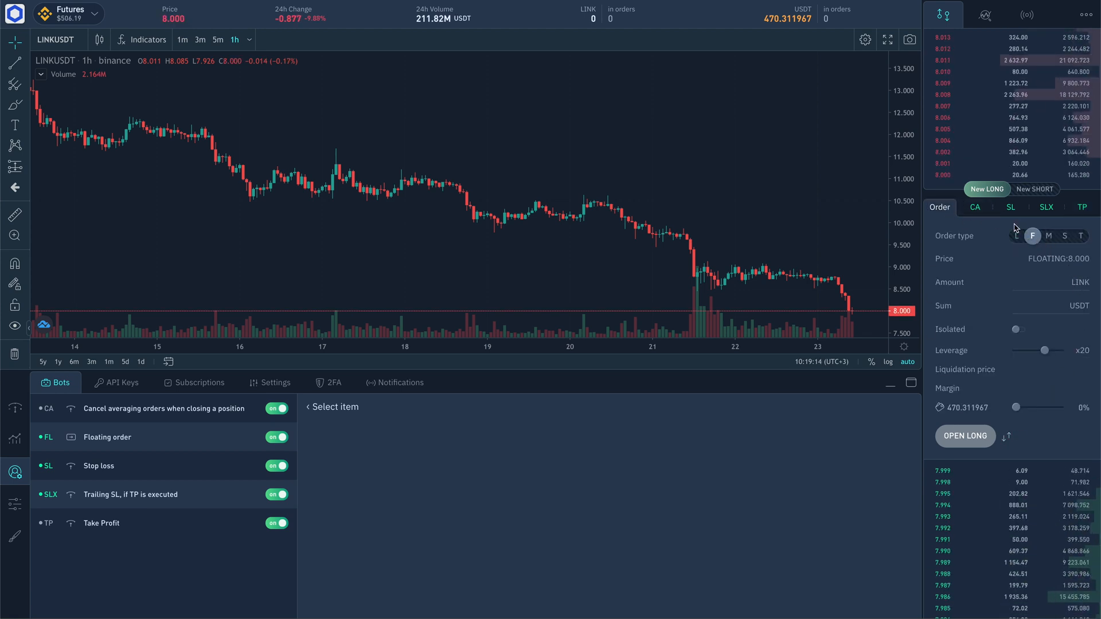
- Show the four 25% Take Profit levels and toggle level rearrangement off and on
left_click(1082, 207)
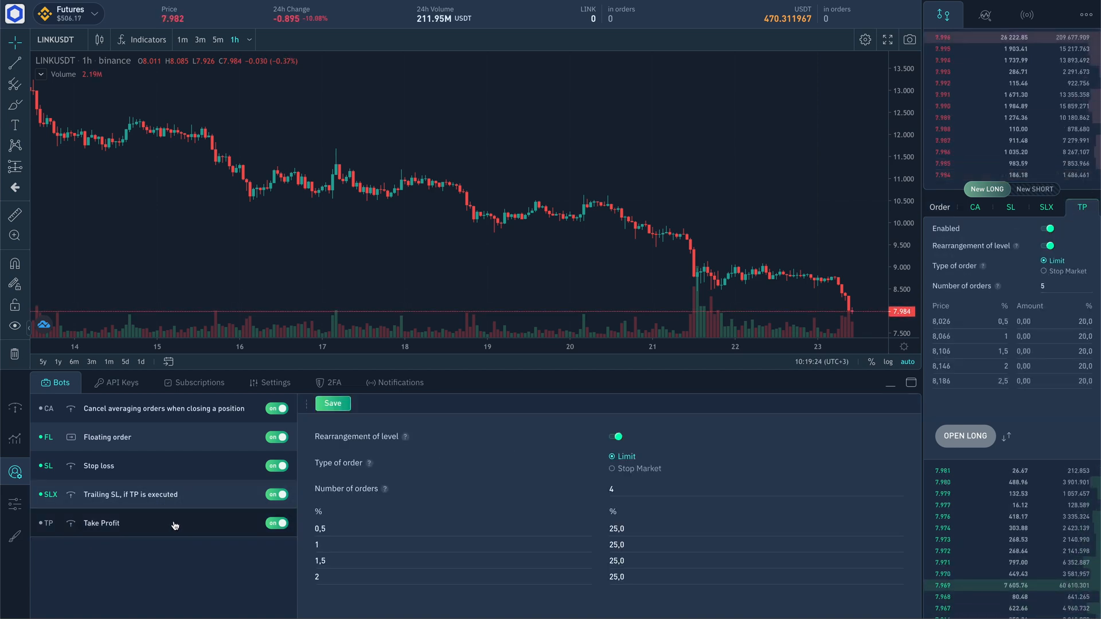
mouse_move(583, 412)
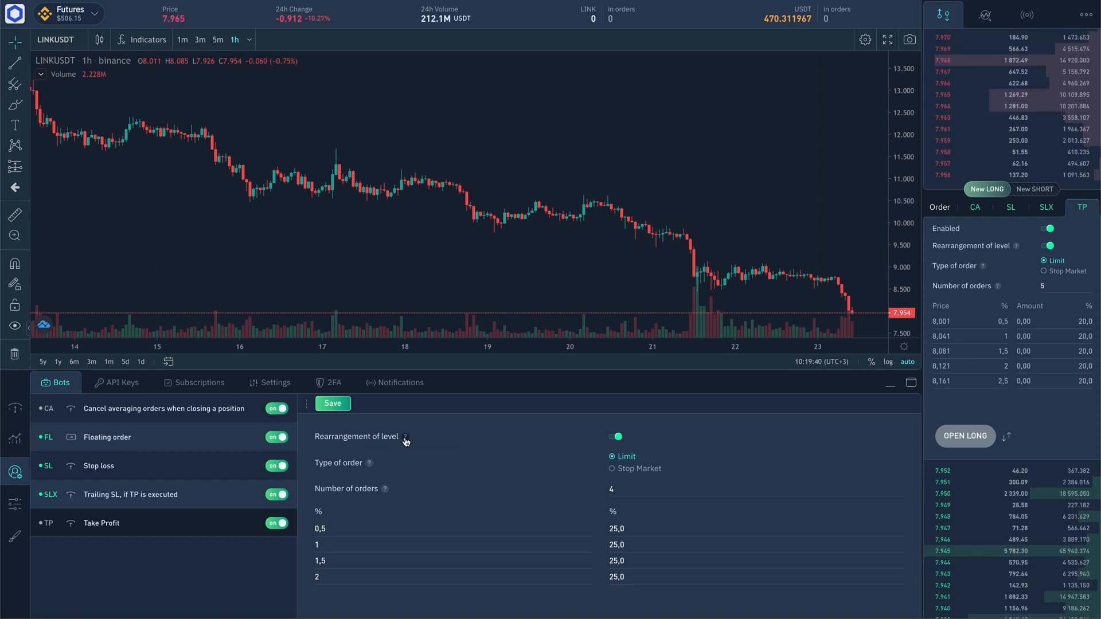
mouse_move(406, 437)
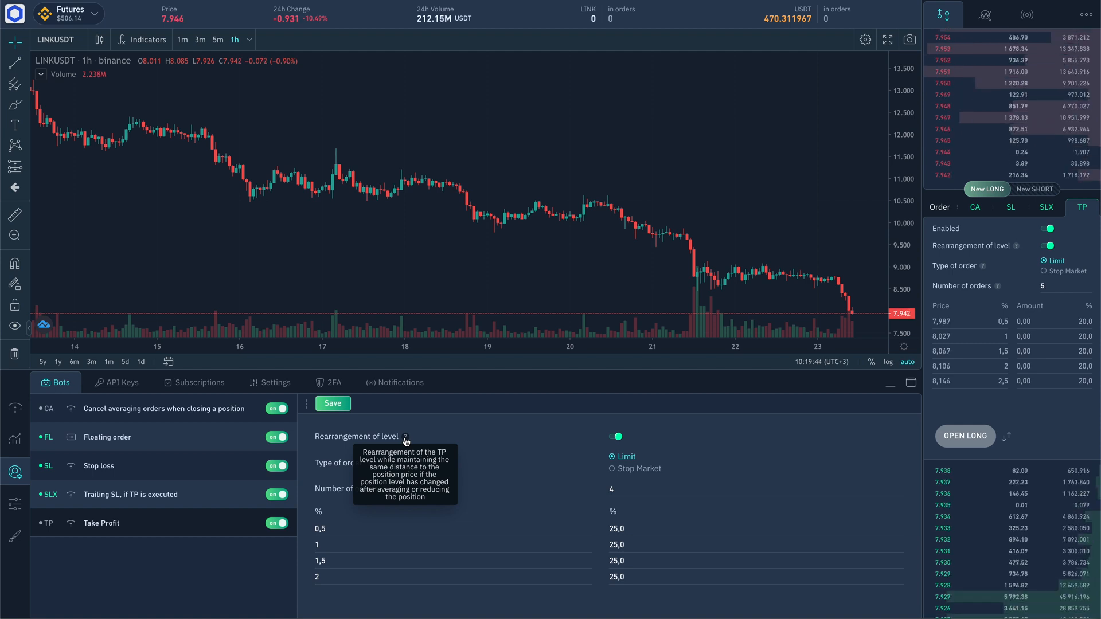
mouse_move(438, 435)
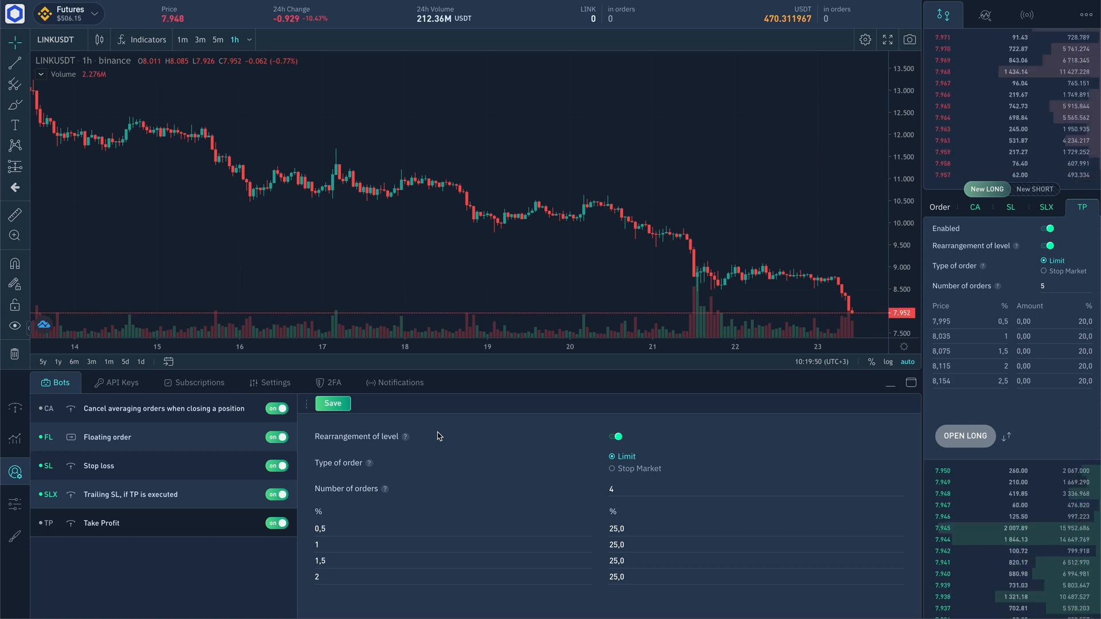
left_click(615, 436)
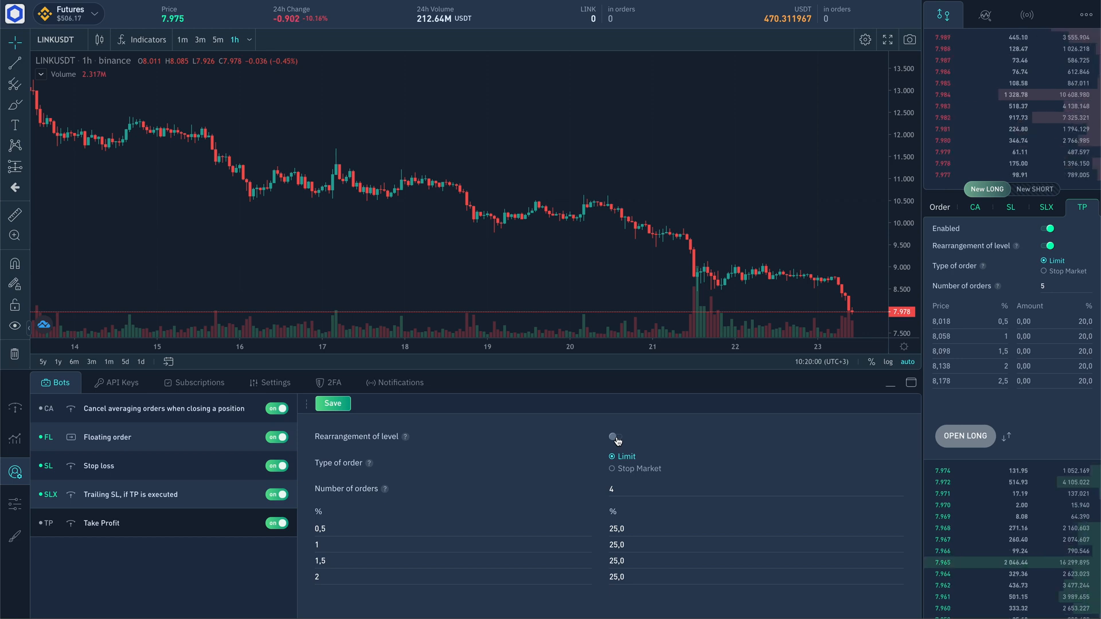
left_click(616, 435)
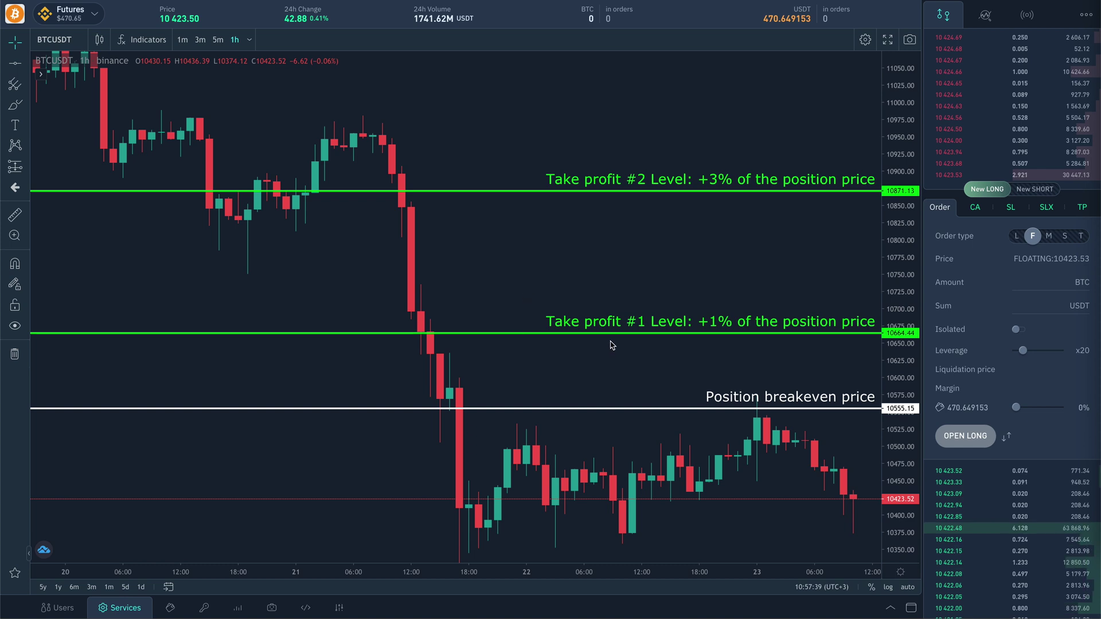
mouse_move(660, 167)
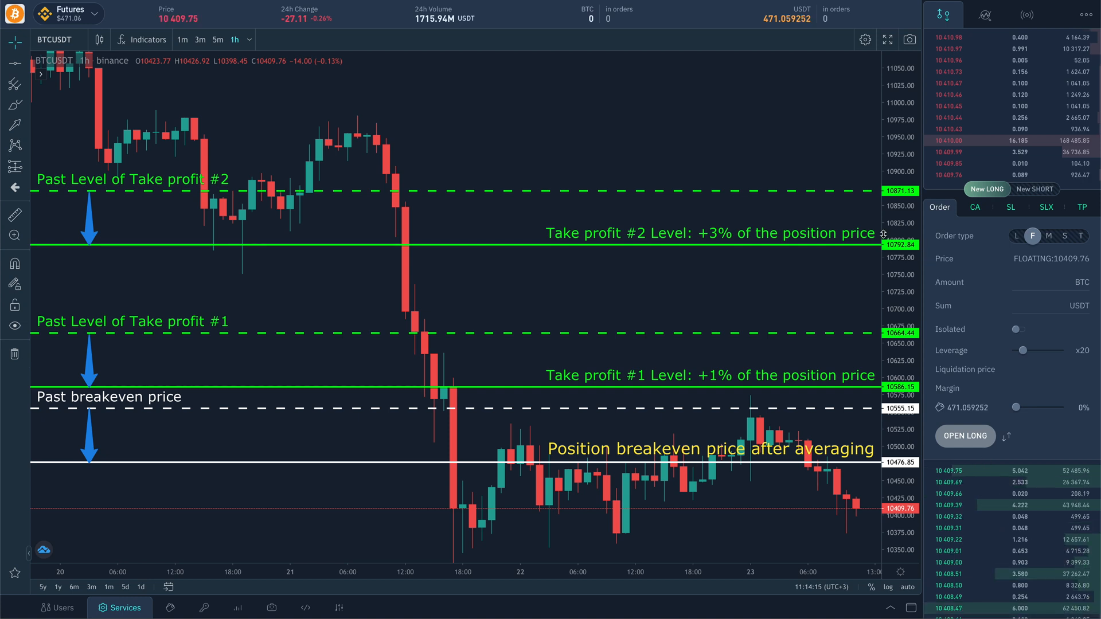
mouse_move(95, 248)
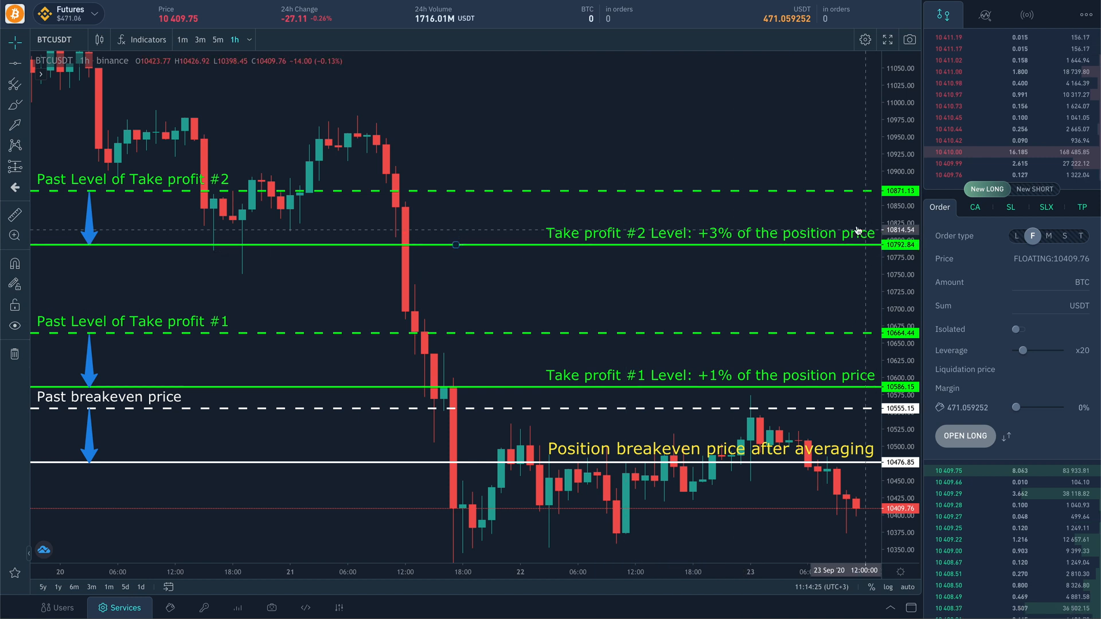
mouse_move(554, 475)
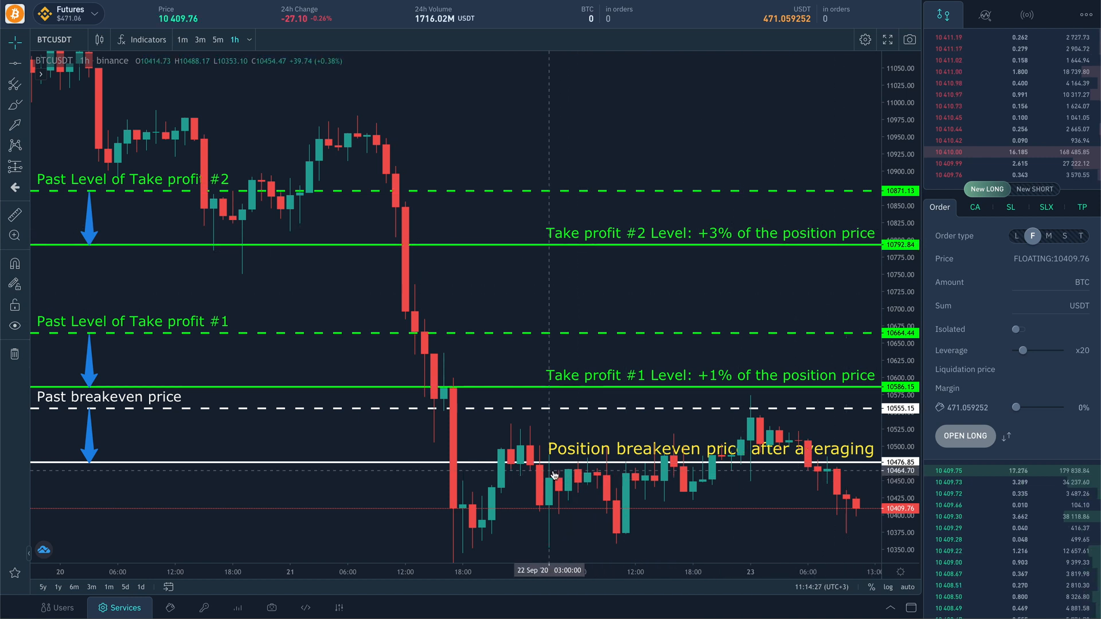
mouse_move(532, 487)
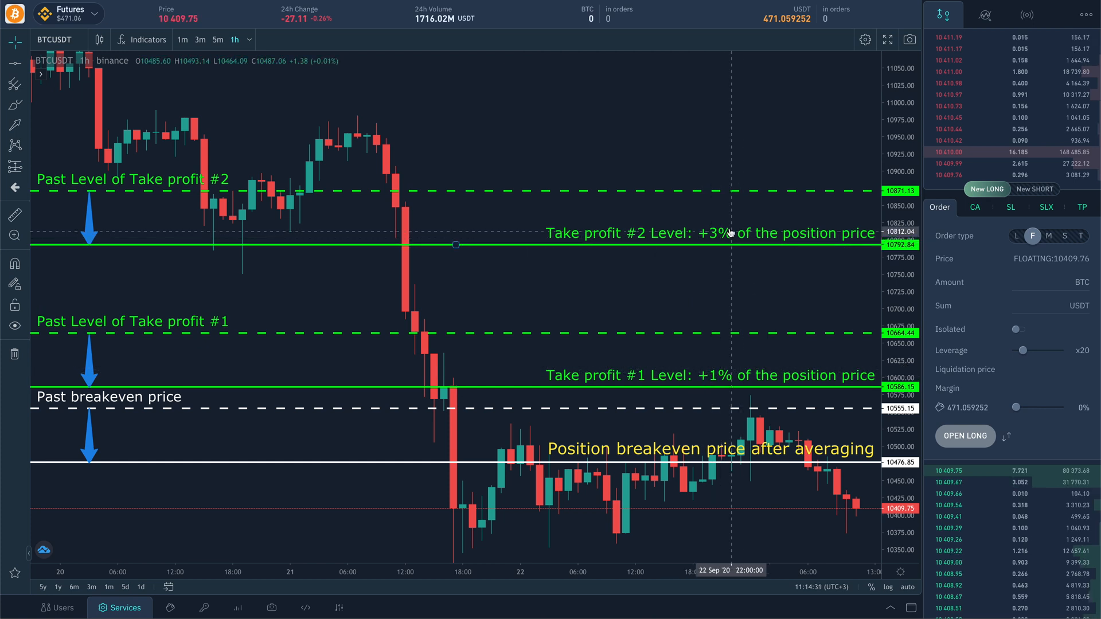
mouse_move(522, 299)
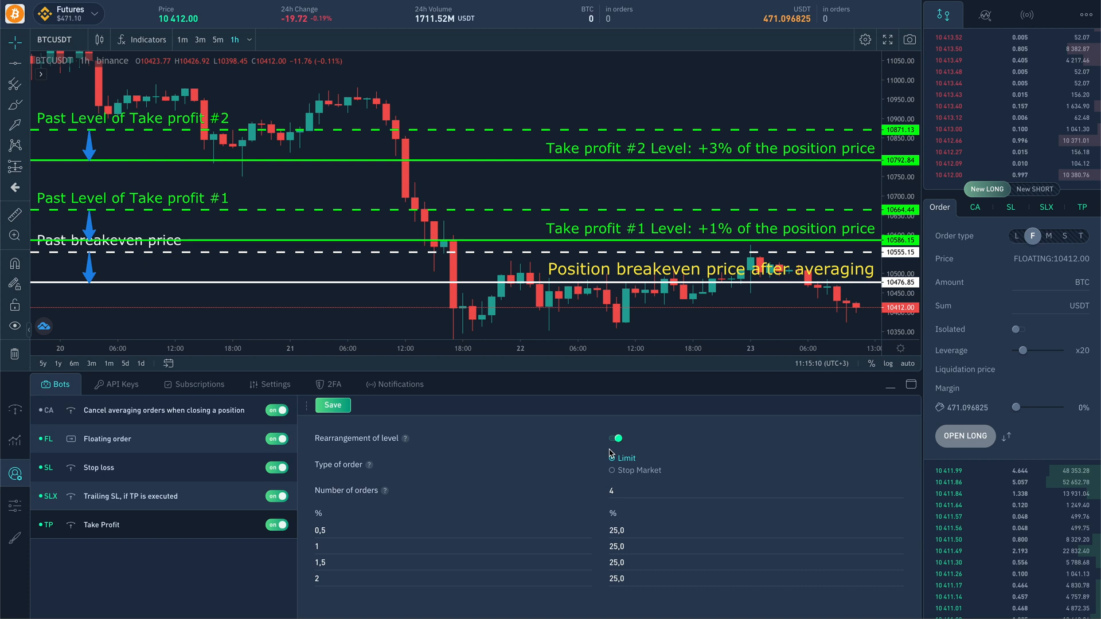
- Make take profits execute as Stop Market orders, five levels at 20% each
left_click(612, 457)
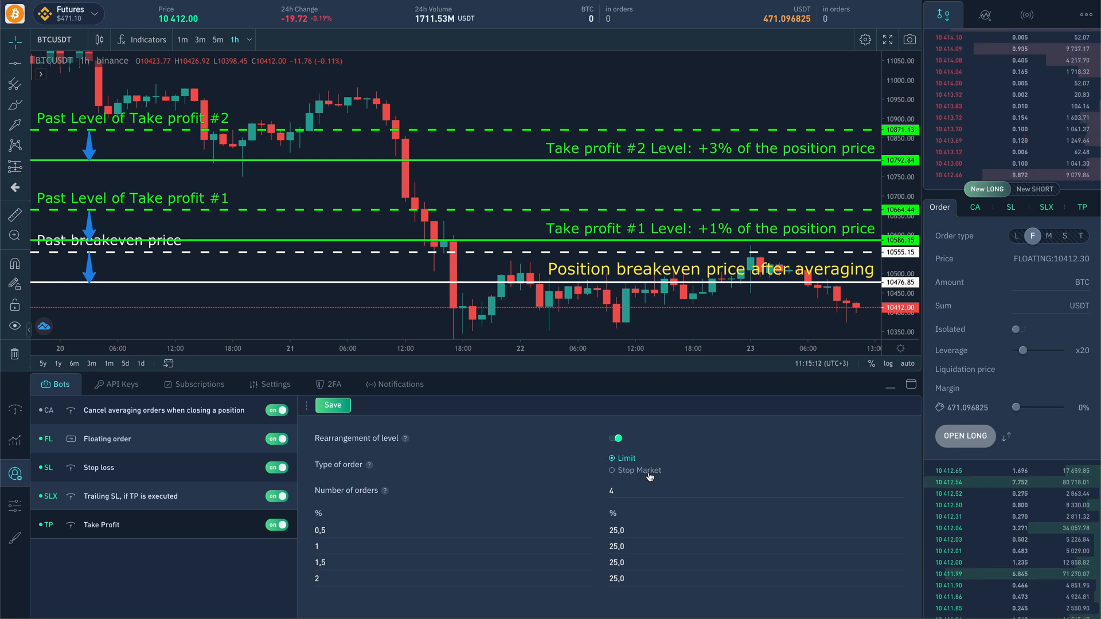
left_click(615, 469)
type("5")
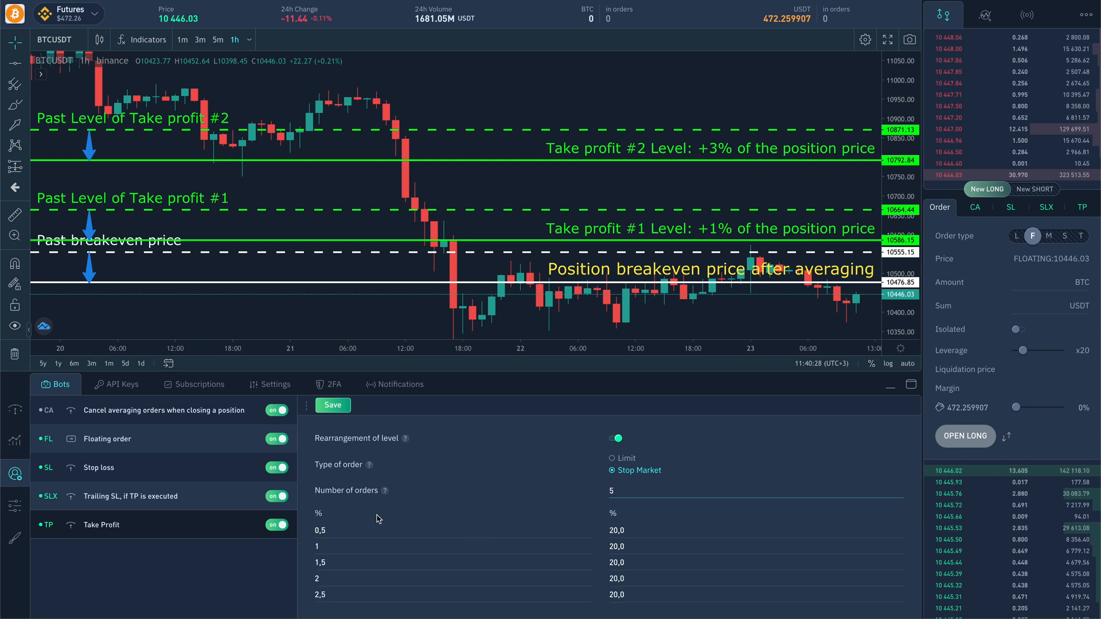
mouse_move(512, 521)
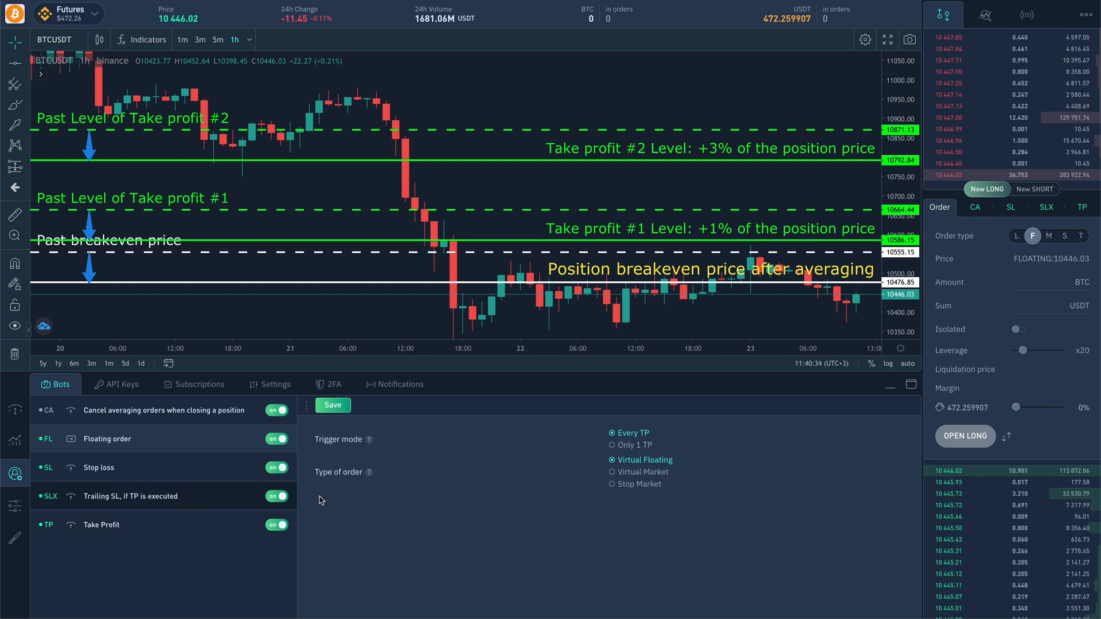
mouse_move(515, 521)
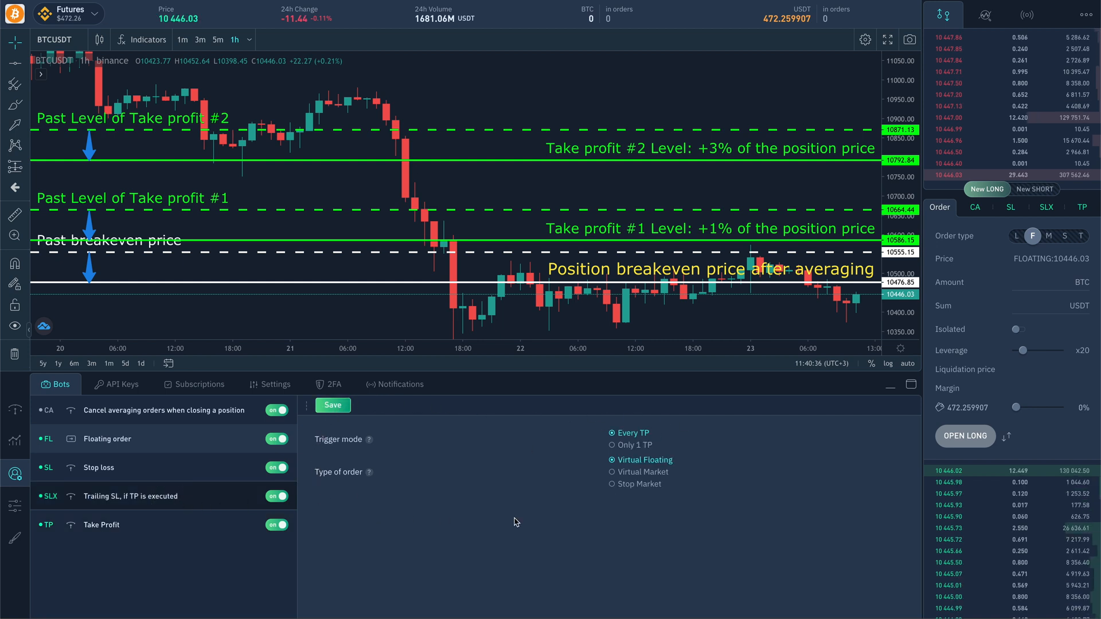
- Set the stop loss to Stop Market orders and return to Take Profit settings
left_click(613, 484)
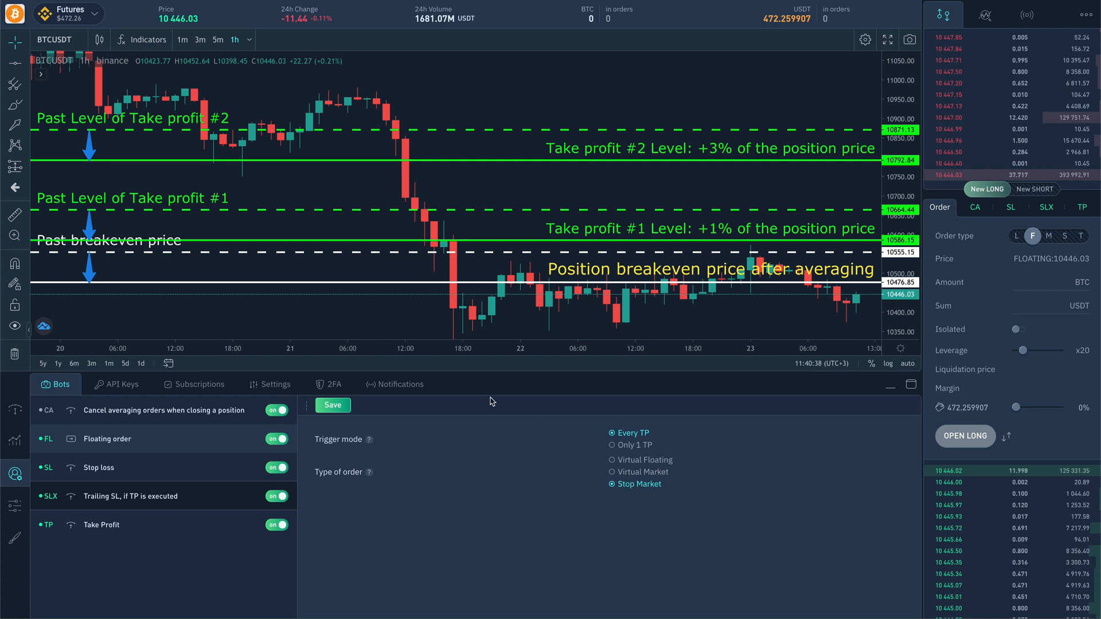
mouse_move(547, 492)
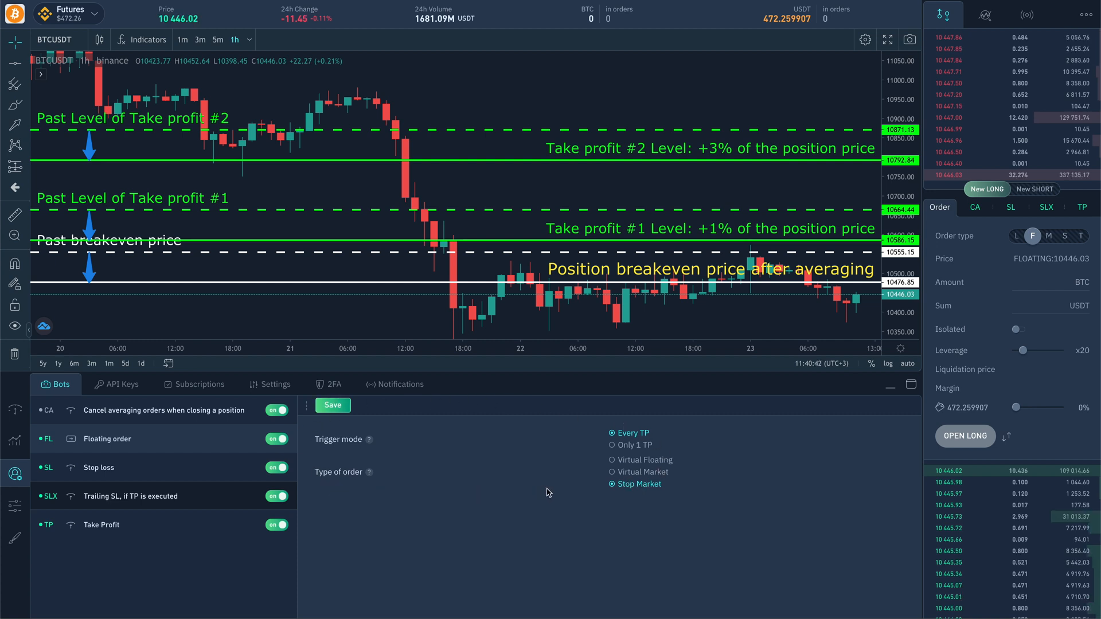
mouse_move(431, 506)
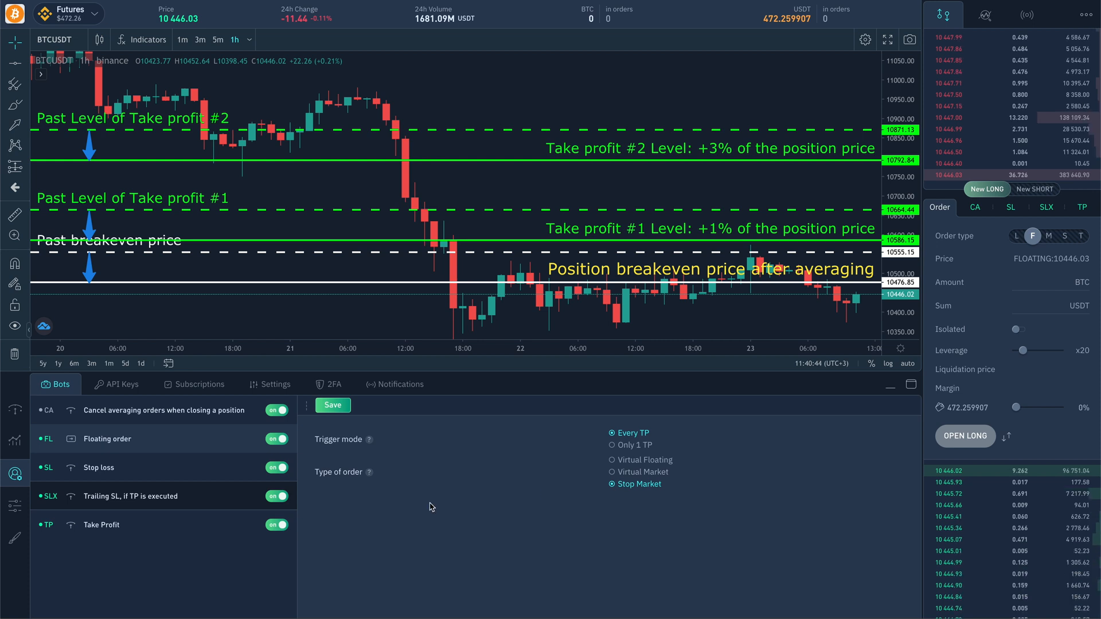
left_click(101, 524)
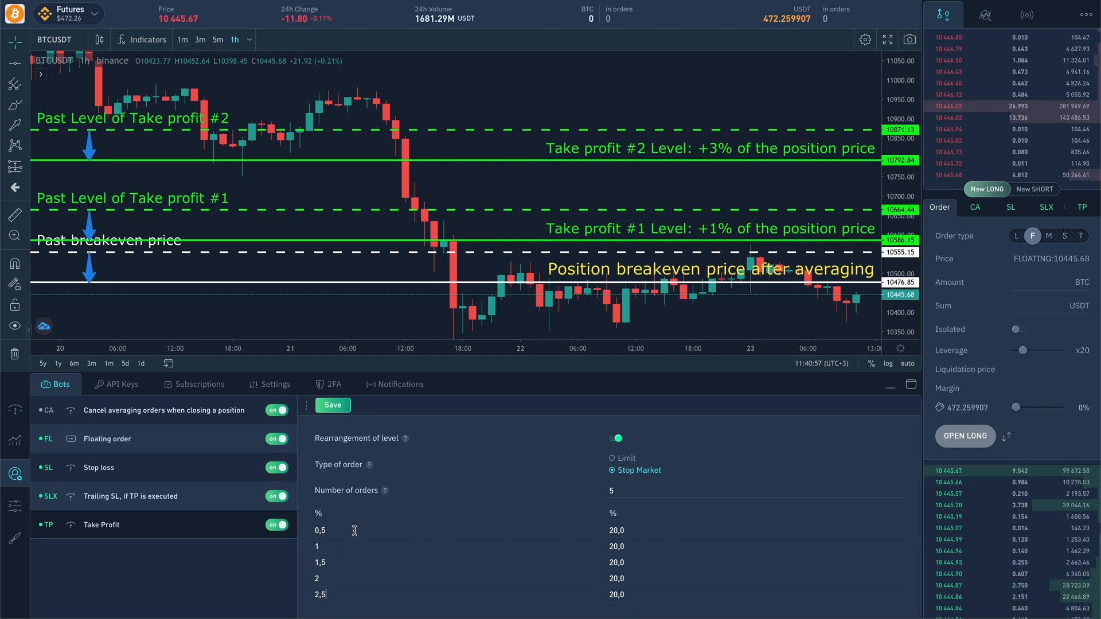
mouse_move(582, 519)
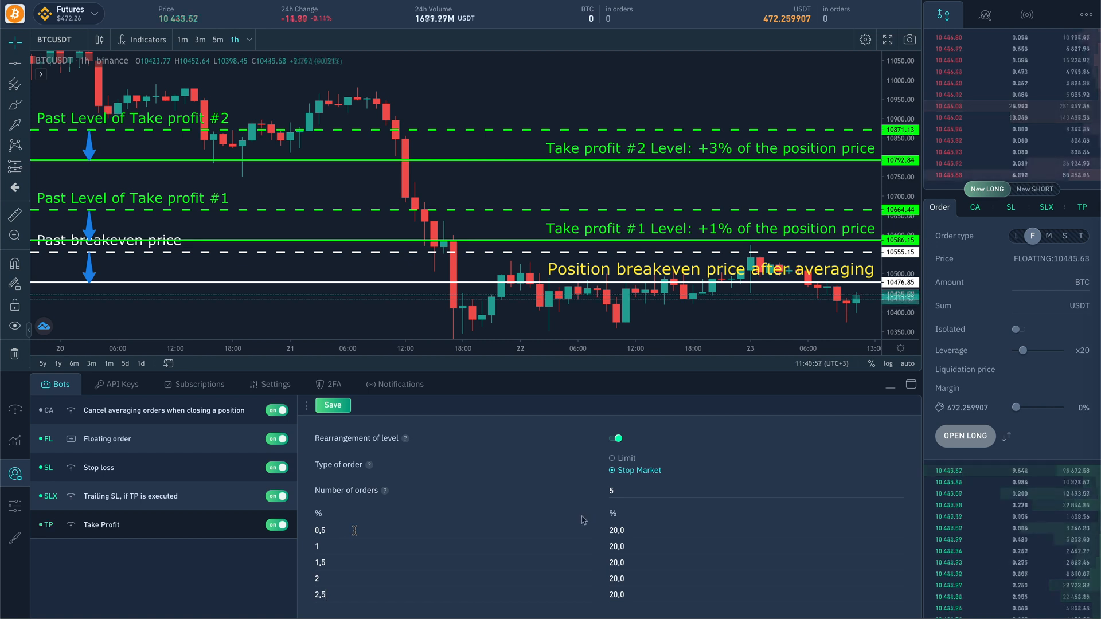
mouse_move(628, 527)
type("30")
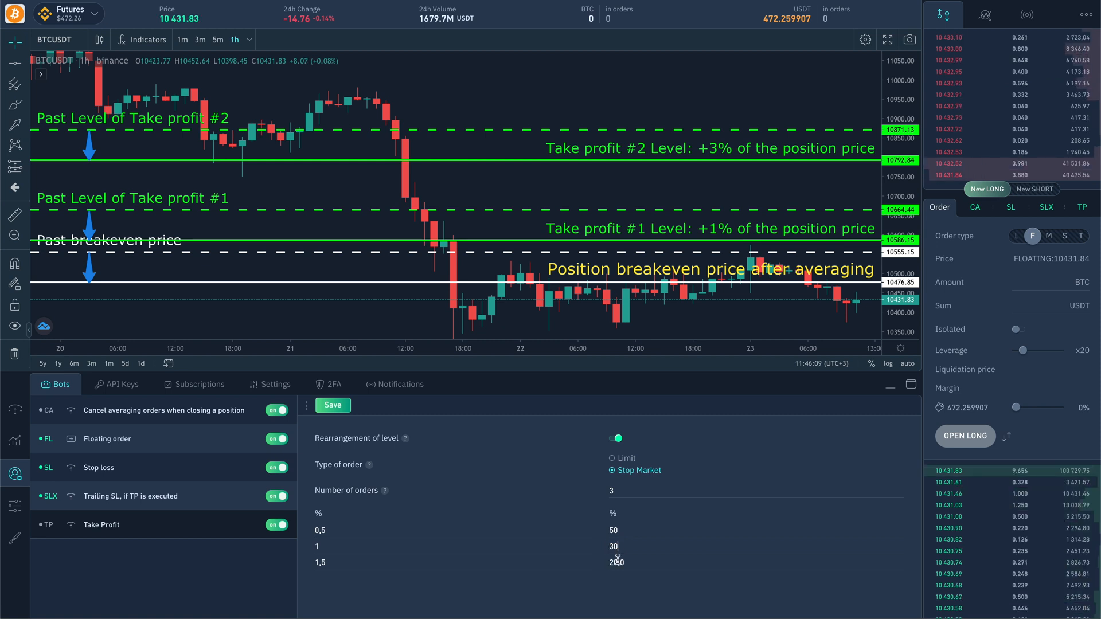
- Replace take-profit level values, editing the levels to 1% and 2%
triple_click(615, 562)
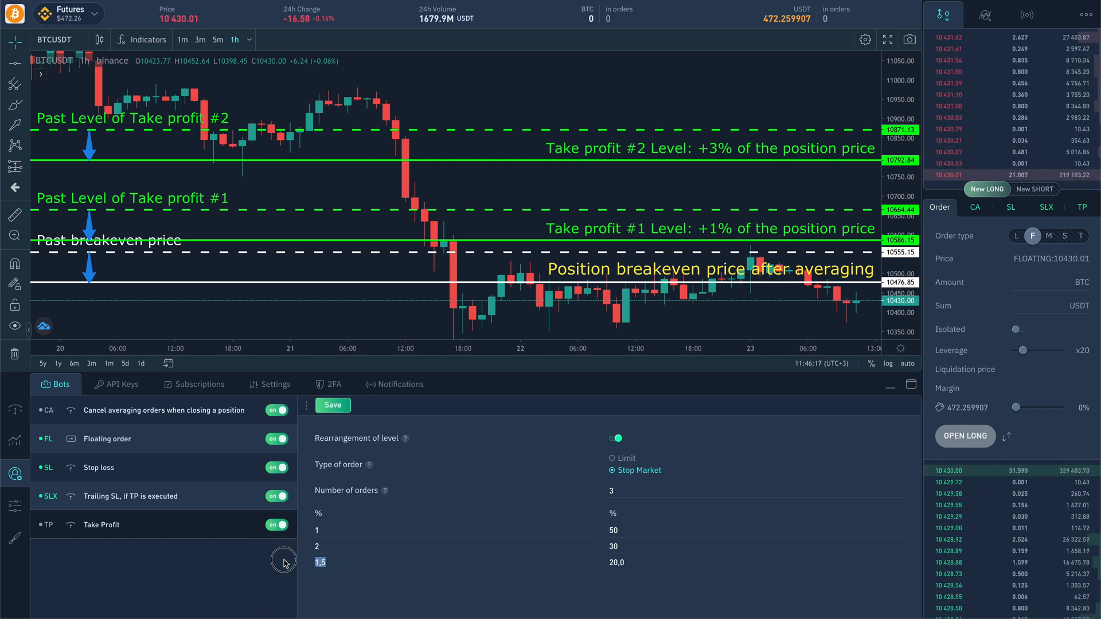
left_click(331, 406)
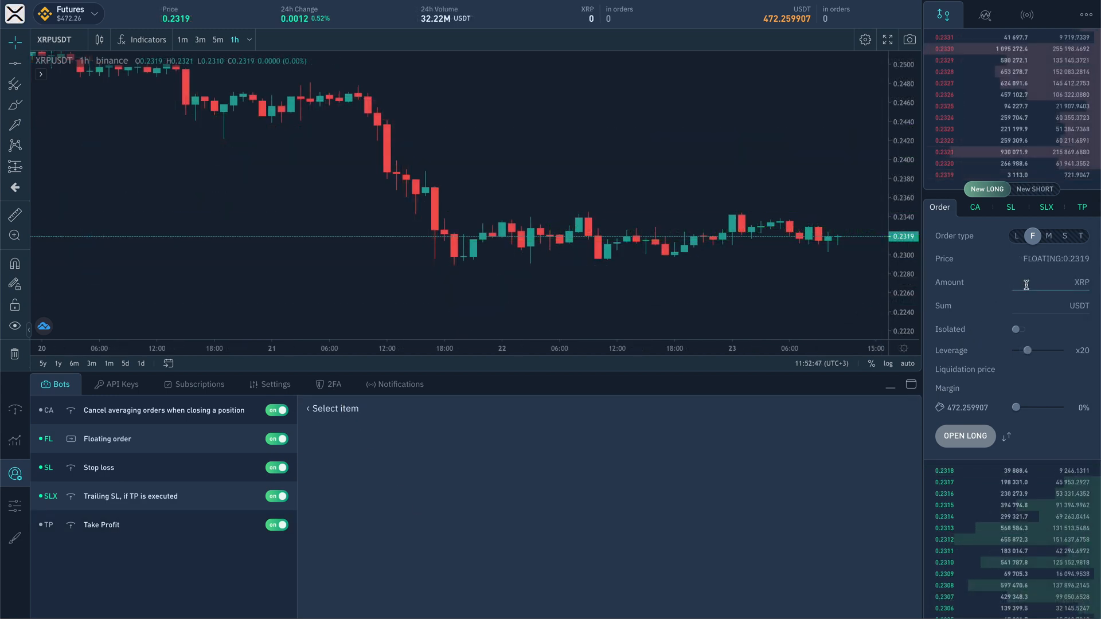
- Enter 1 XRP as the New LONG order amount on XRPUSDT
type("1")
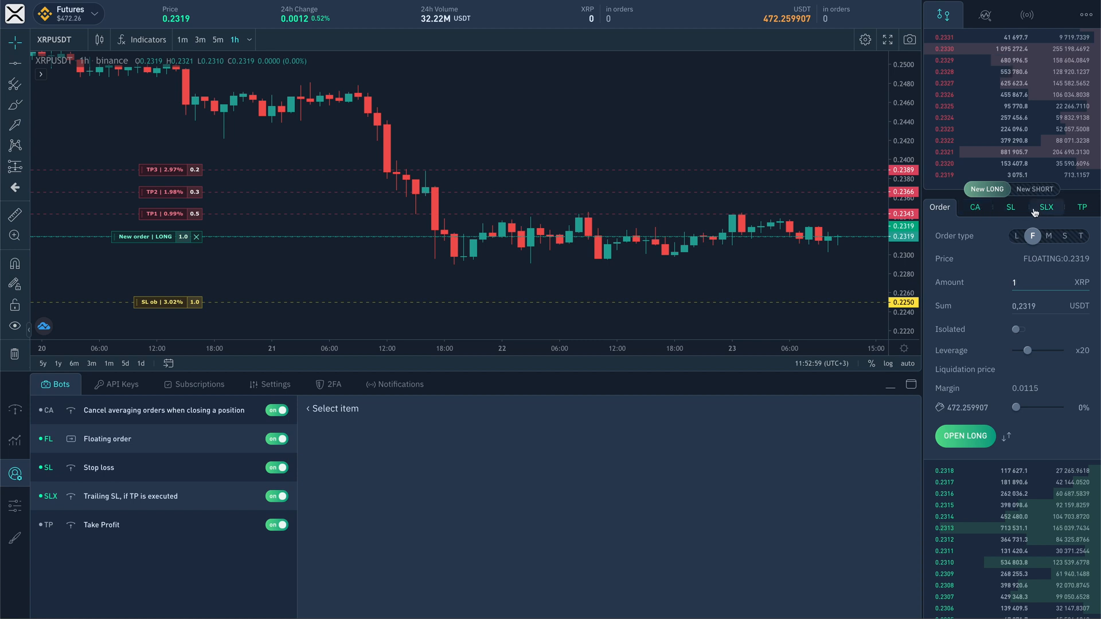
- Adjust the five 20% take-profit prices, 0.7% to 3.6%, and open the long
left_click(1083, 206)
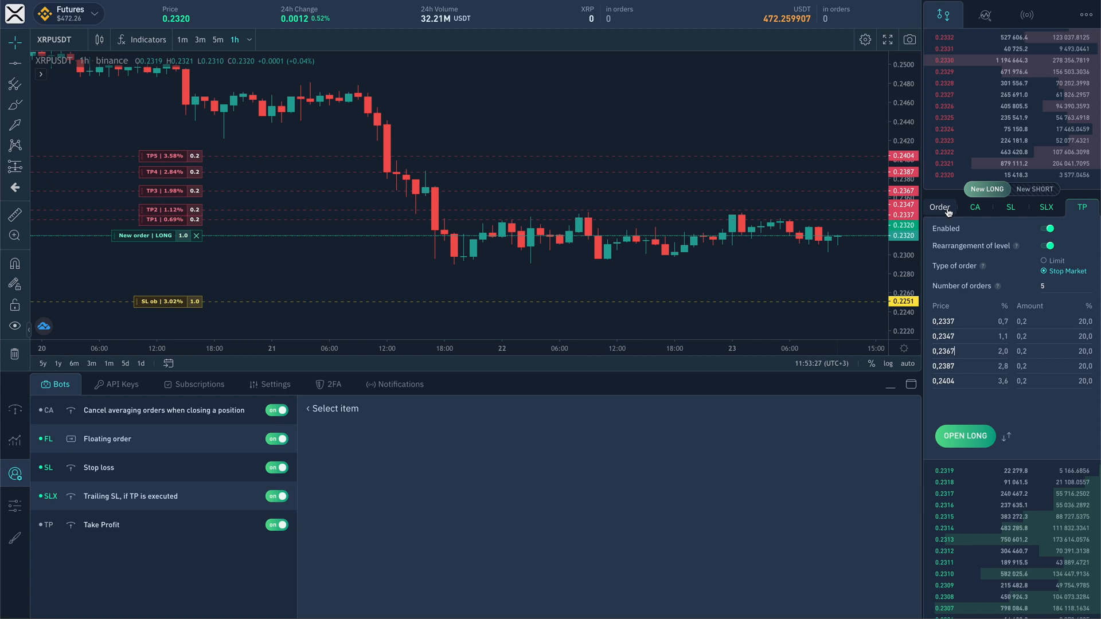
left_click(965, 435)
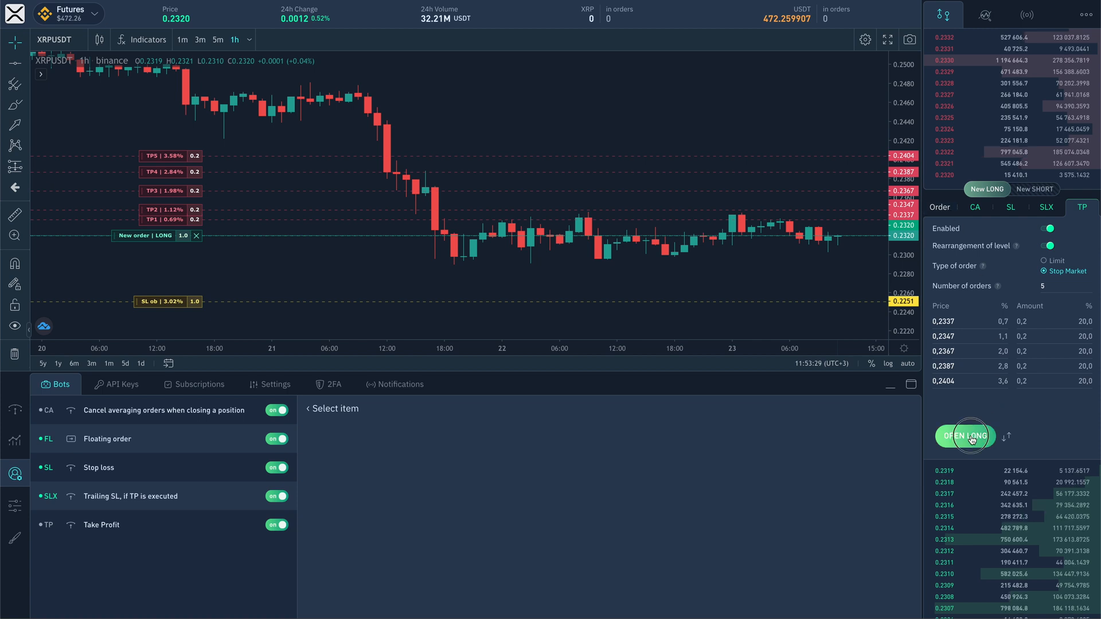
left_click(964, 436)
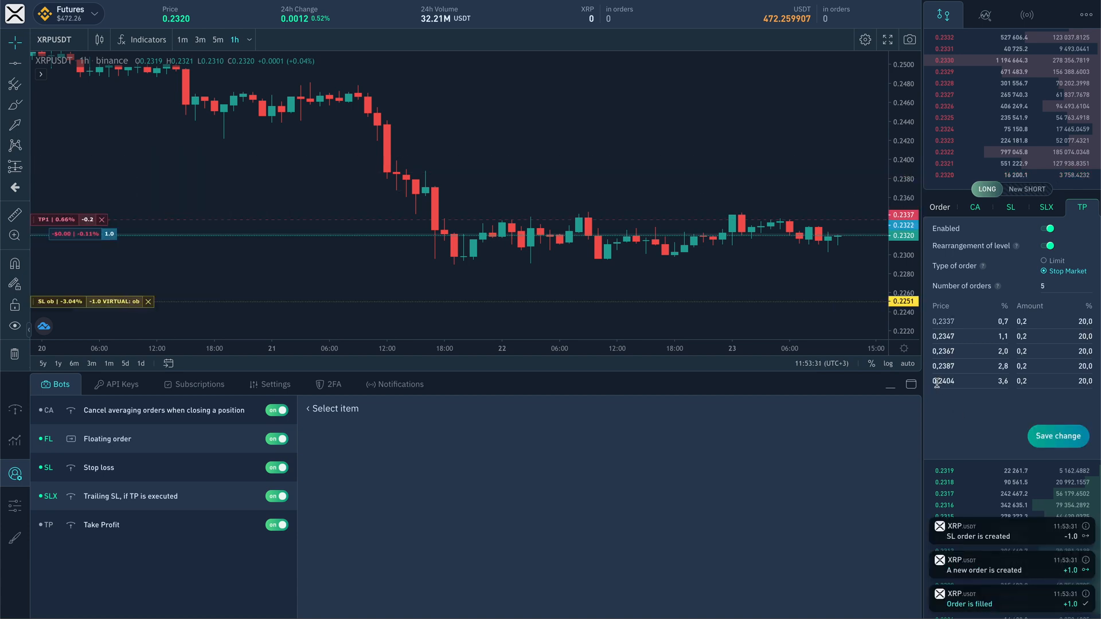